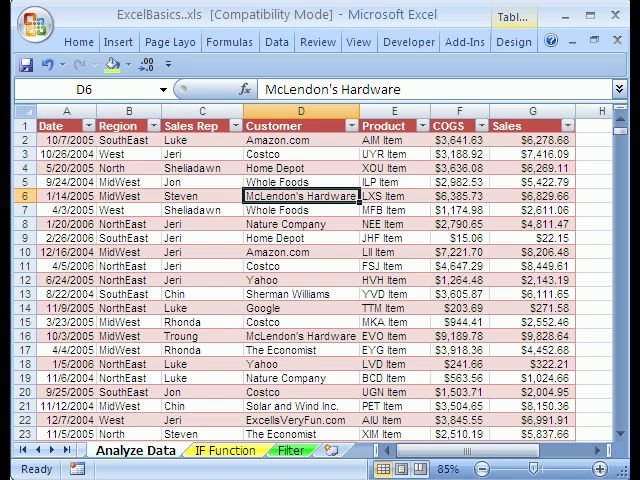
mouse_move(250, 413)
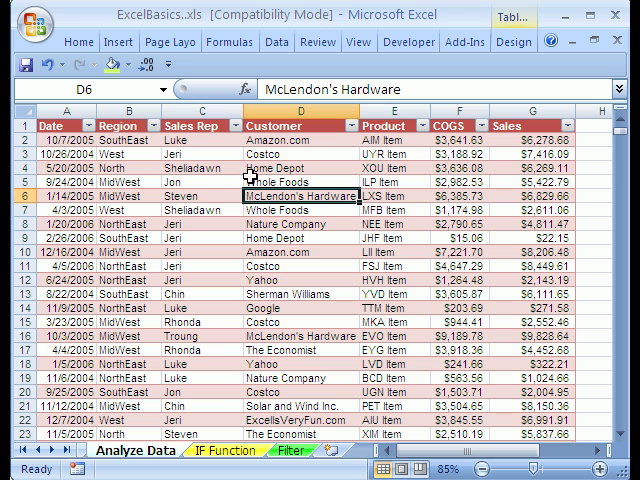
mouse_move(300, 385)
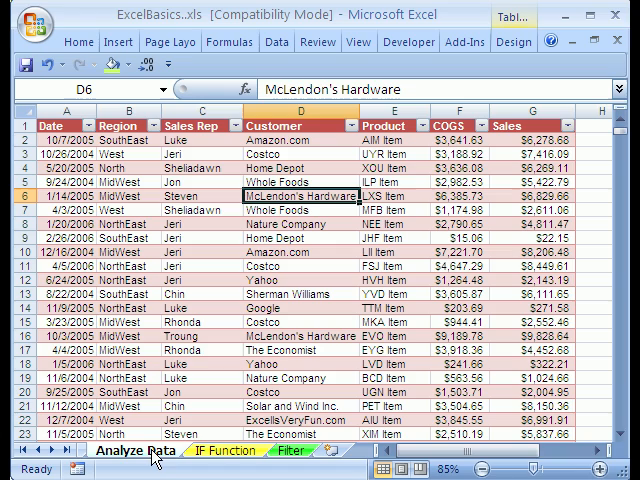
mouse_move(152, 443)
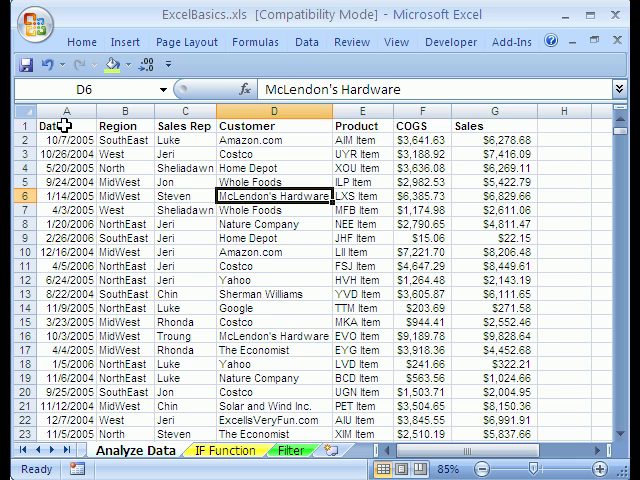
mouse_move(135, 303)
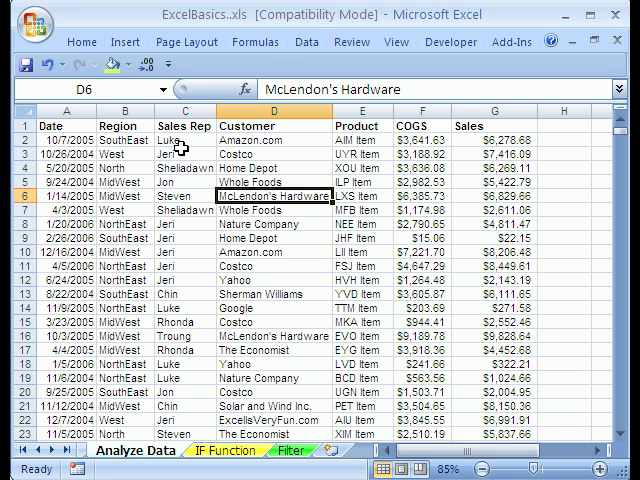
mouse_move(255, 330)
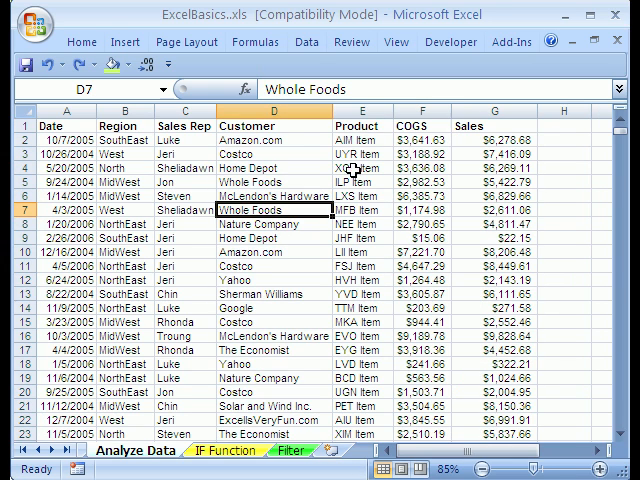
mouse_move(197, 278)
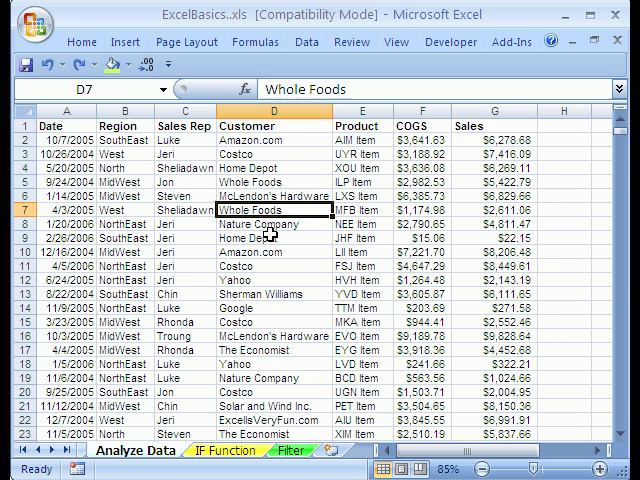
mouse_move(262, 228)
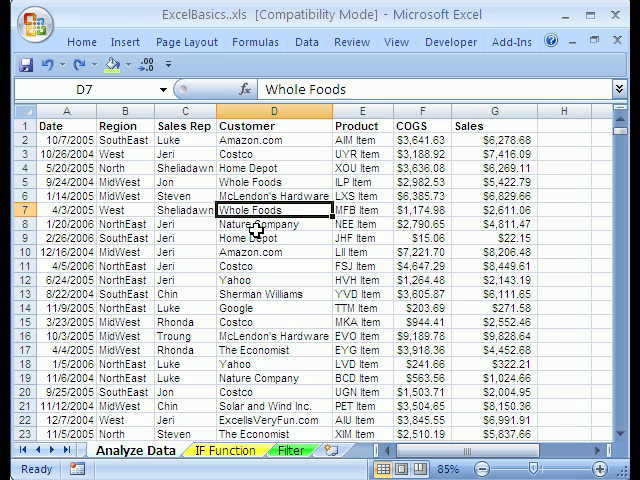
mouse_move(375, 212)
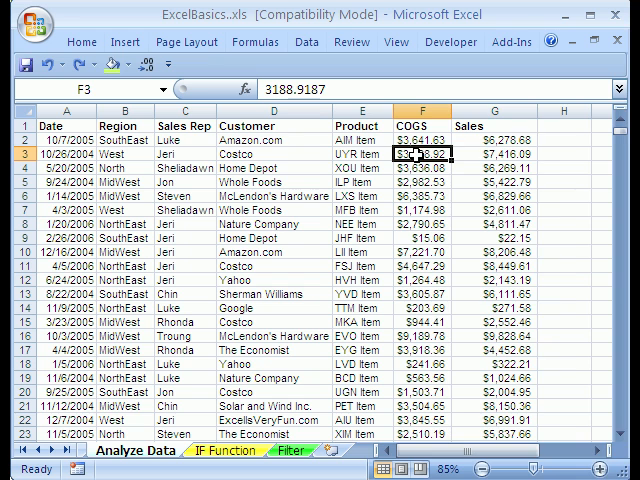
right_click(408, 153)
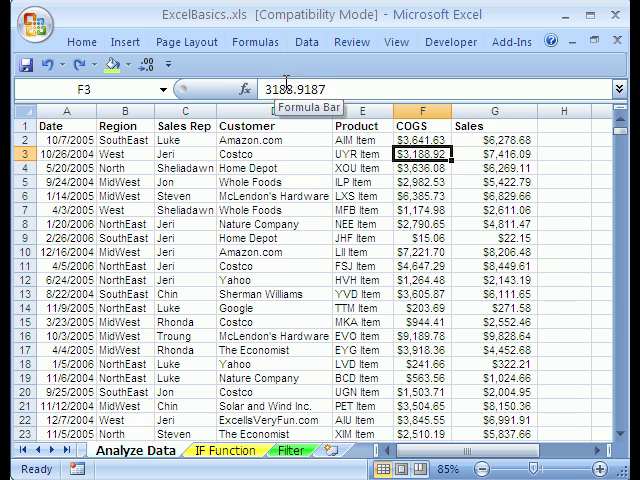
mouse_move(320, 67)
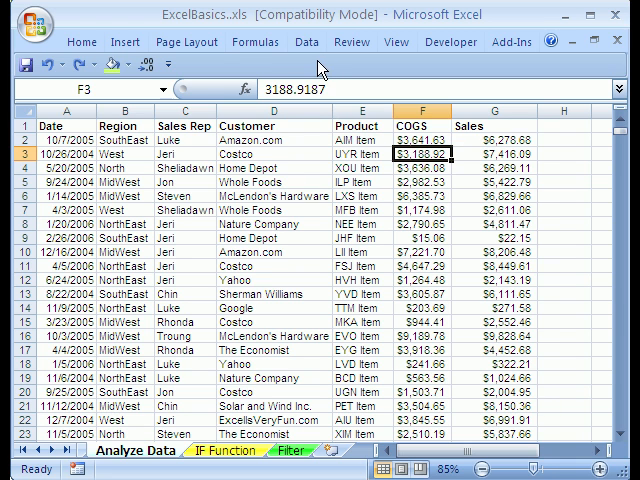
click(306, 42)
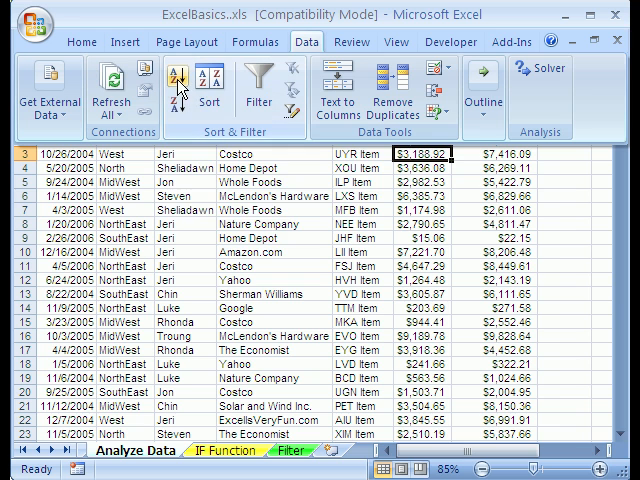
mouse_move(178, 92)
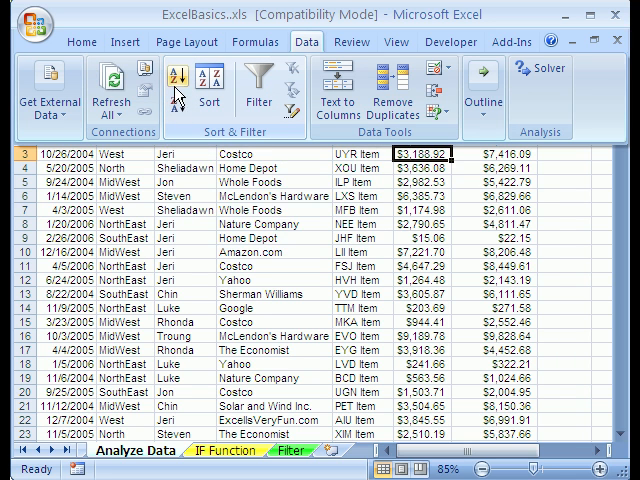
mouse_move(177, 88)
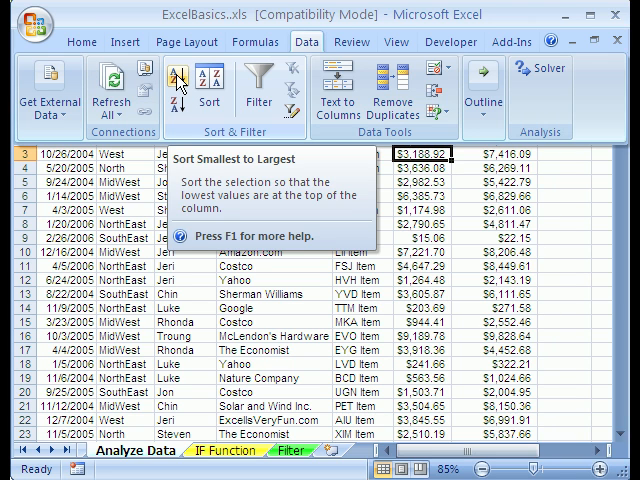
click(180, 82)
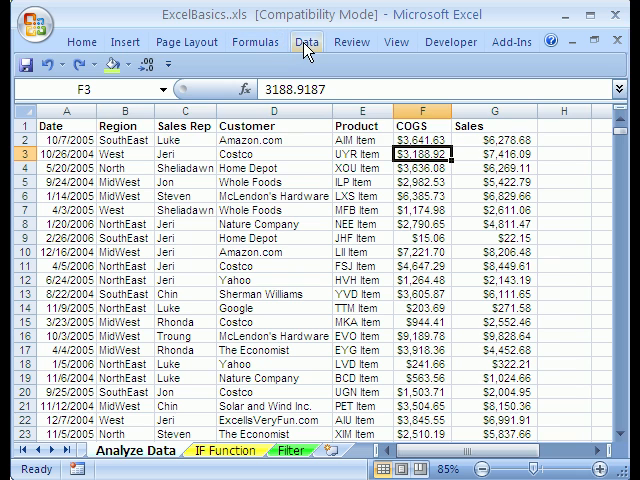
Sort the sales list by COGS smallest to largest, starting at $7.41, and scroll to verify.
click(307, 42)
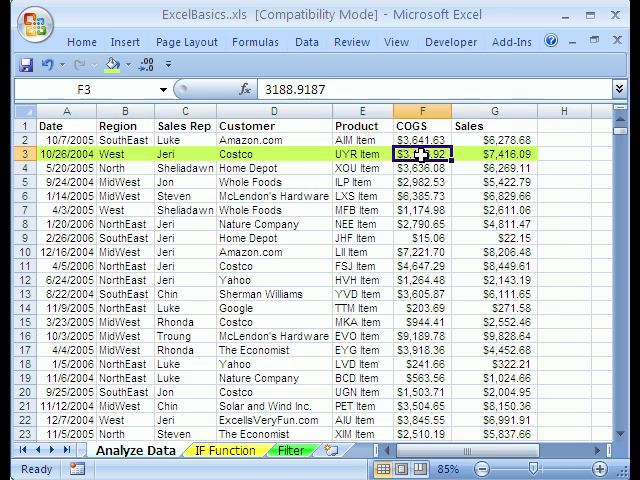
click(306, 42)
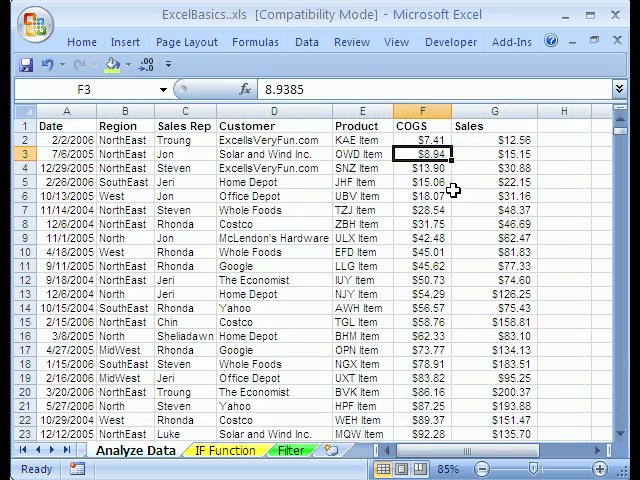
scroll(down, 3)
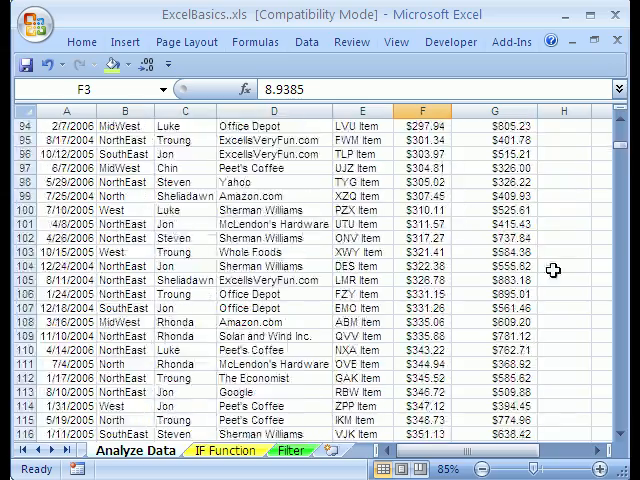
scroll(down, 3)
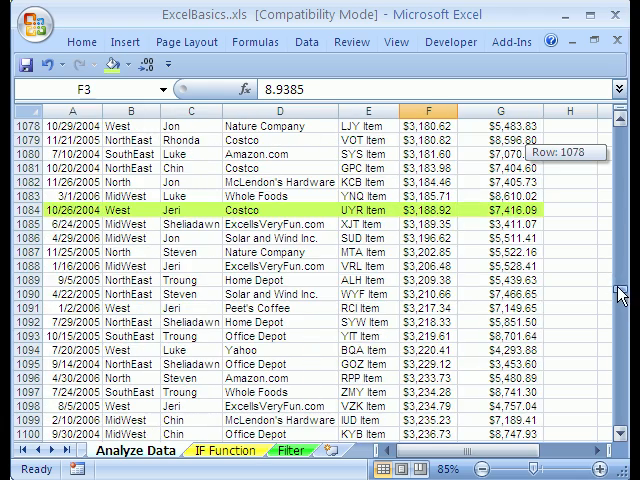
mouse_move(155, 211)
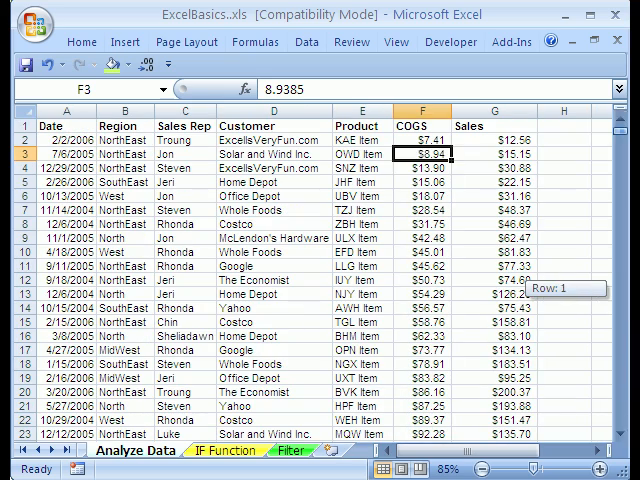
mouse_move(365, 140)
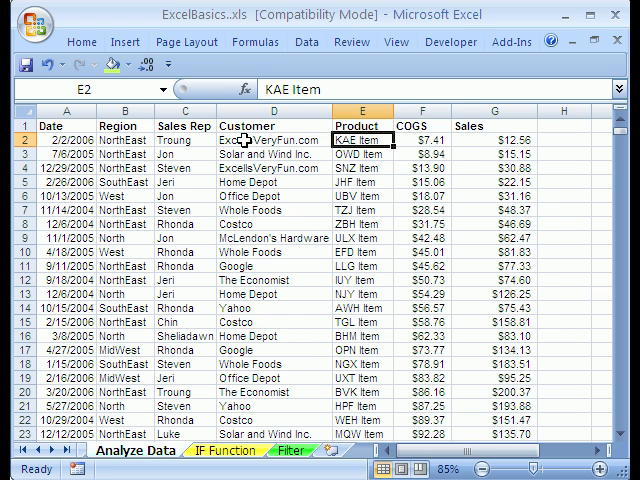
Sort the list A to Z by Customer so Amazon.com rows come first, then scroll to check.
click(257, 140)
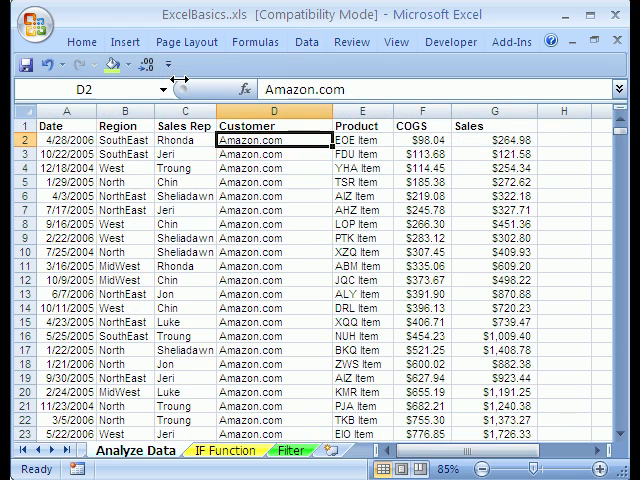
mouse_move(387, 172)
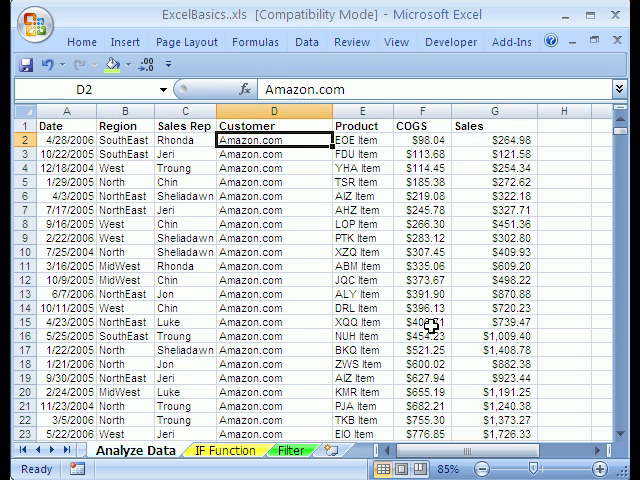
scroll(down, 3)
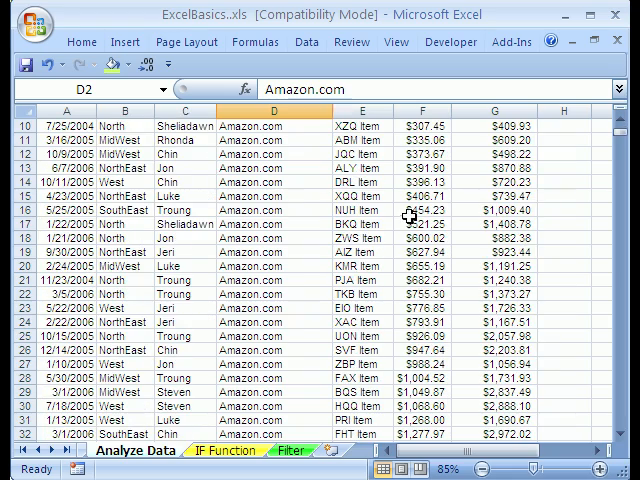
scroll(down, 3)
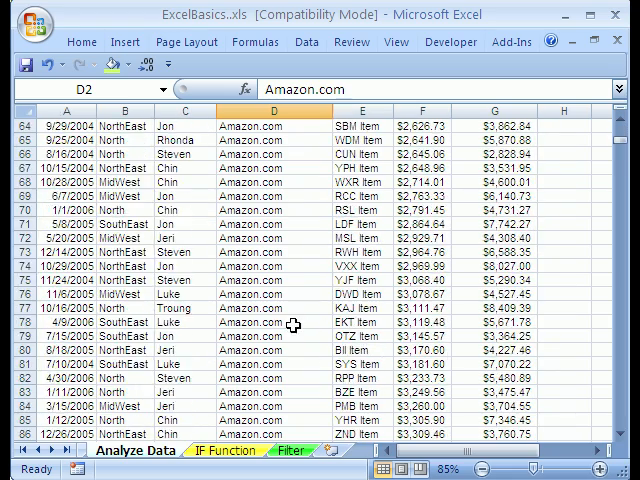
scroll(down, 3)
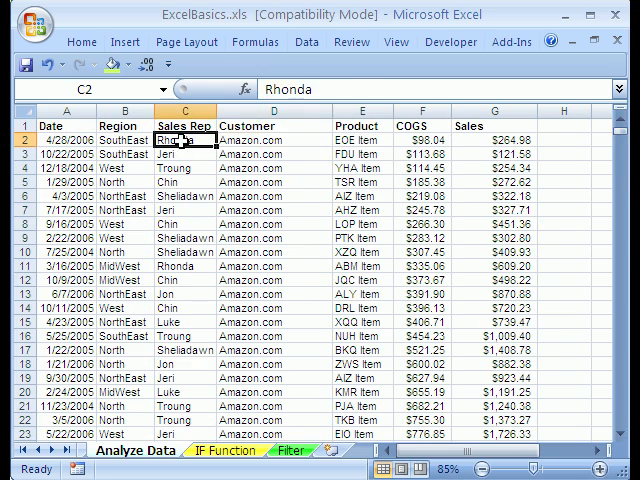
Sort the list A to Z by Sales Rep so Chin's rows come first.
click(306, 41)
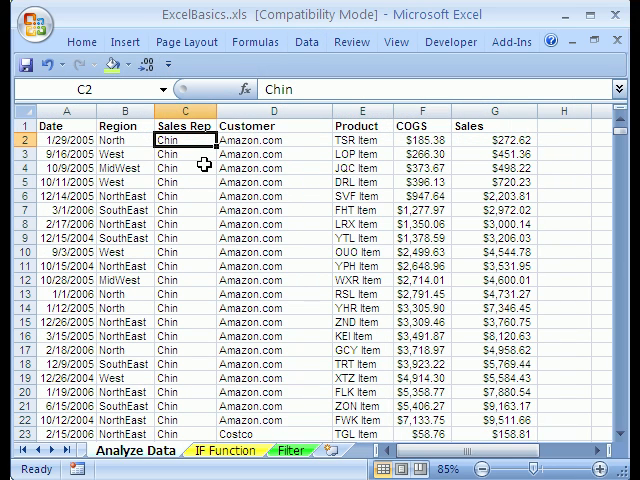
mouse_move(185, 168)
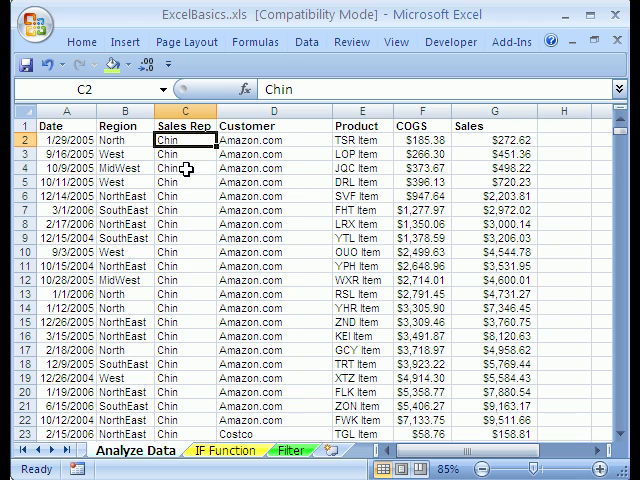
mouse_move(250, 322)
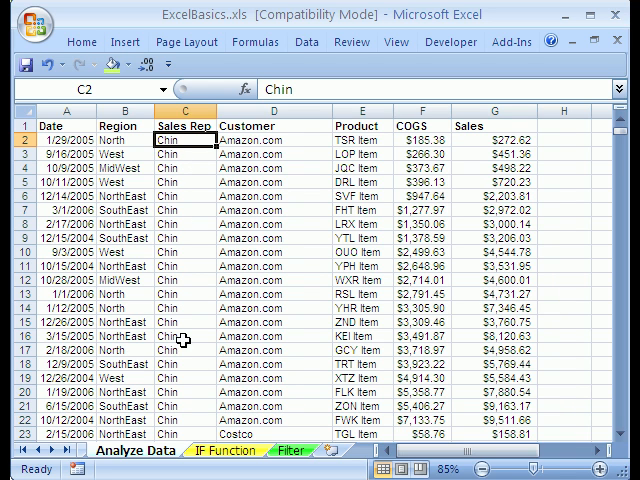
mouse_move(247, 420)
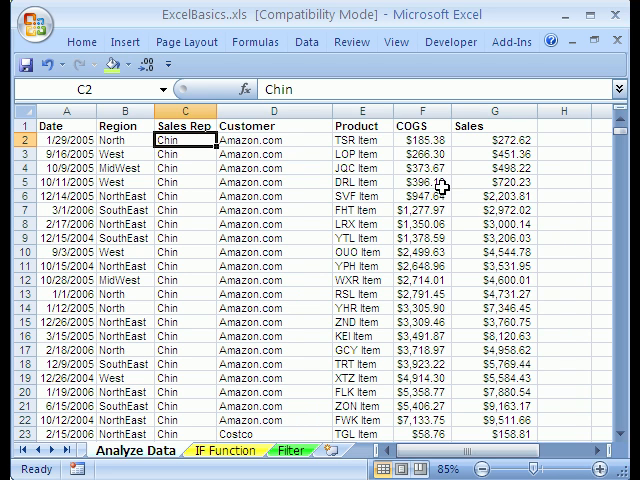
mouse_move(180, 210)
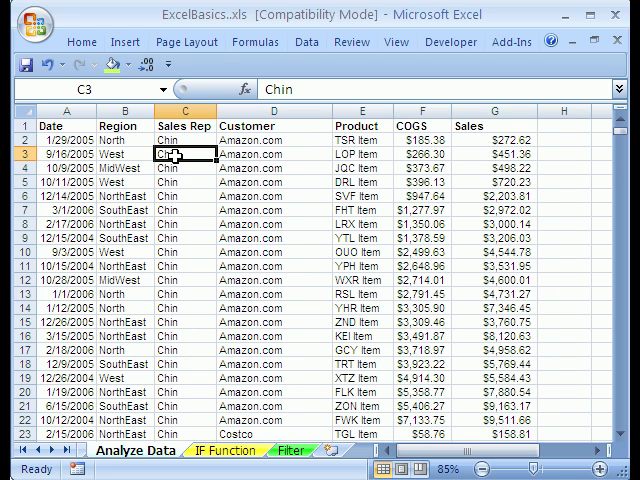
mouse_move(448, 170)
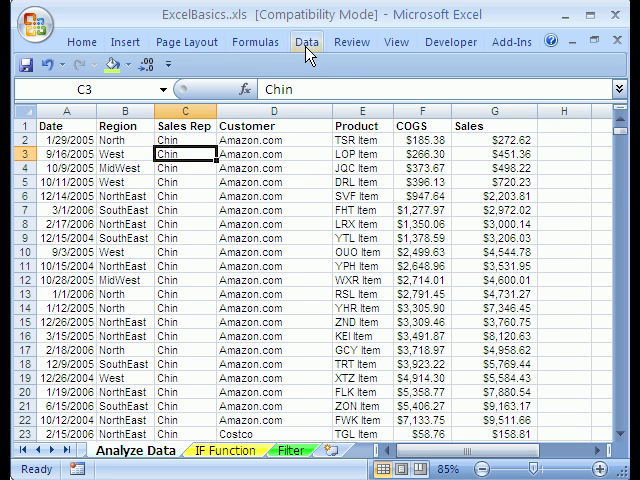
Apply a three-level sort: Sales Rep, then Customer, then COGS smallest to largest.
click(307, 41)
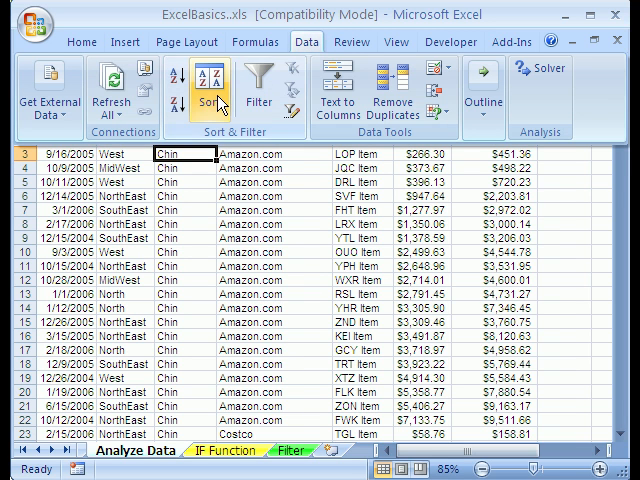
click(205, 95)
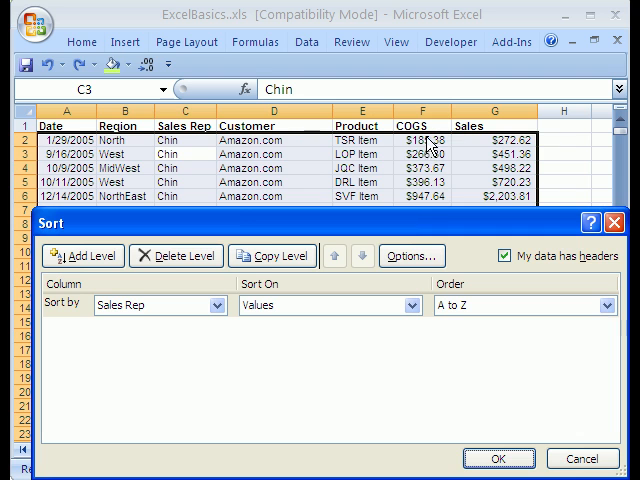
mouse_move(250, 165)
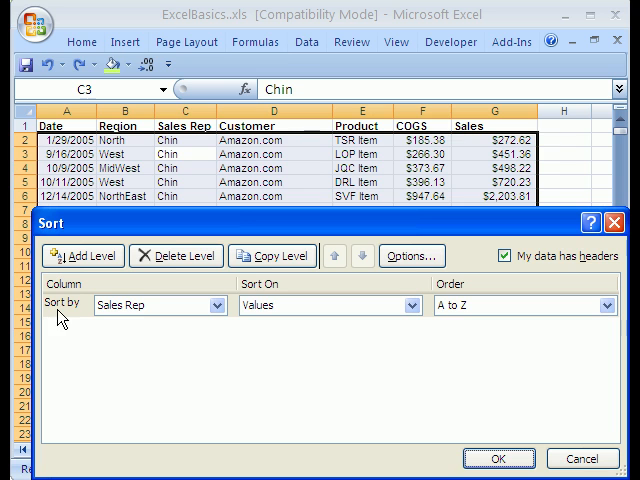
mouse_move(160, 306)
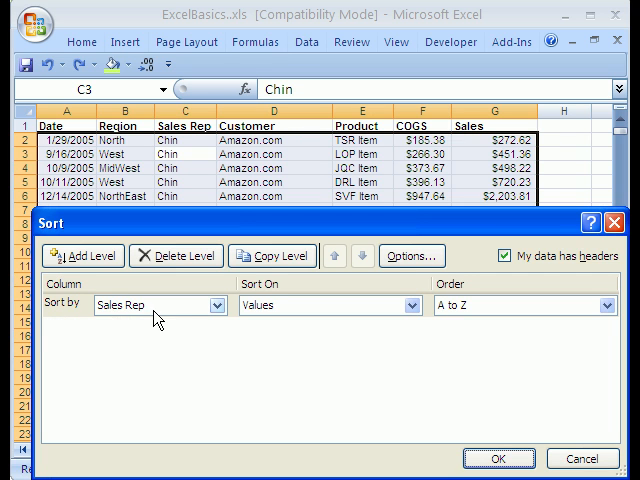
click(82, 256)
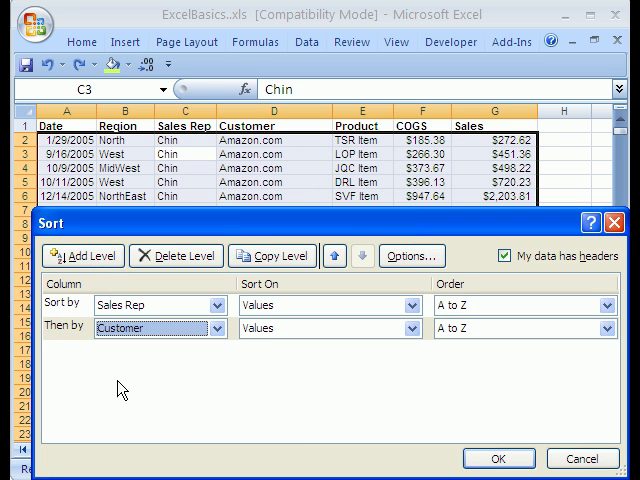
click(83, 256)
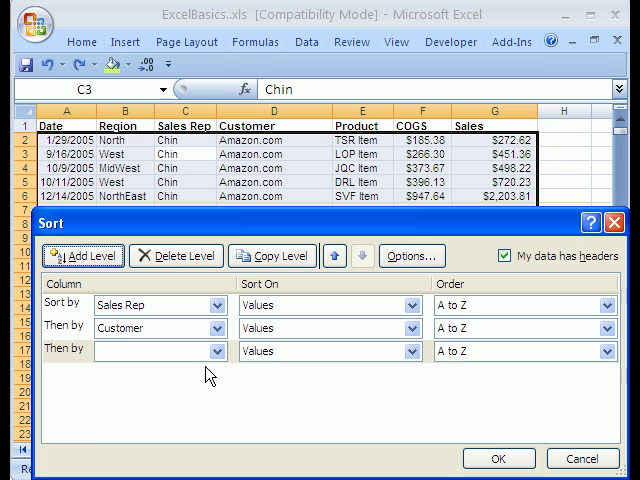
click(150, 351)
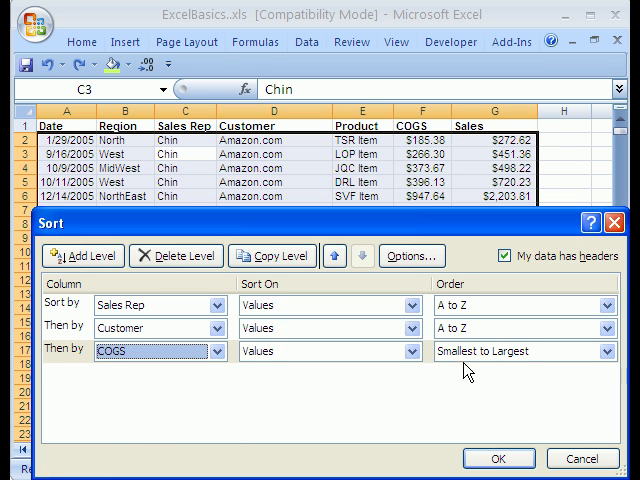
mouse_move(508, 250)
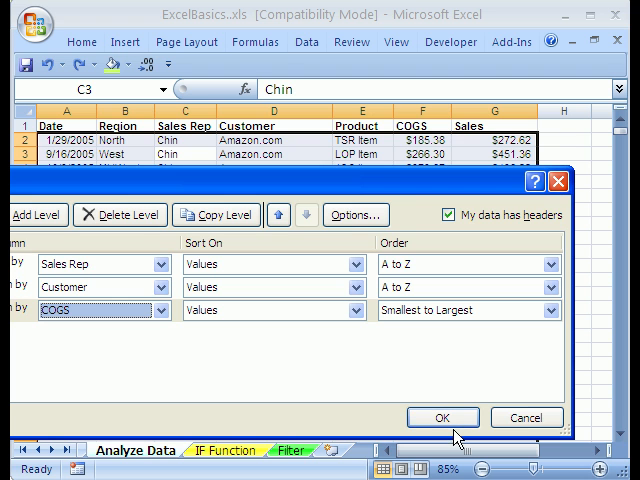
click(442, 417)
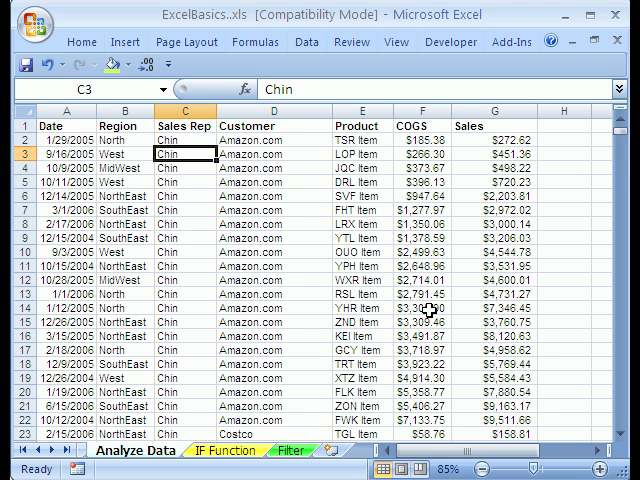
mouse_move(384, 232)
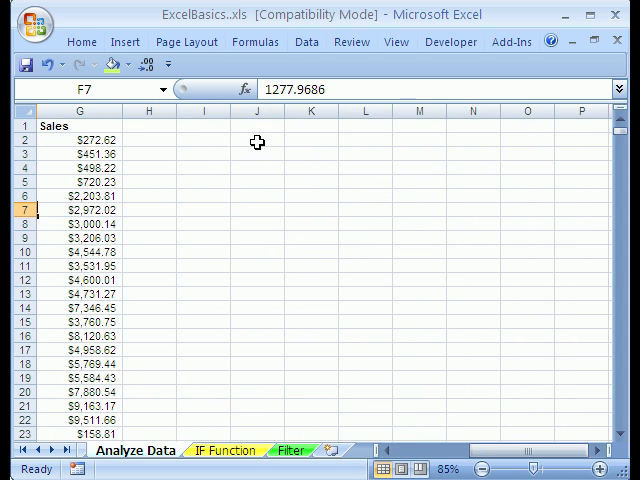
Enter rad1 in J2 and fill rad2 through rad4 across to M2.
text(rad1)
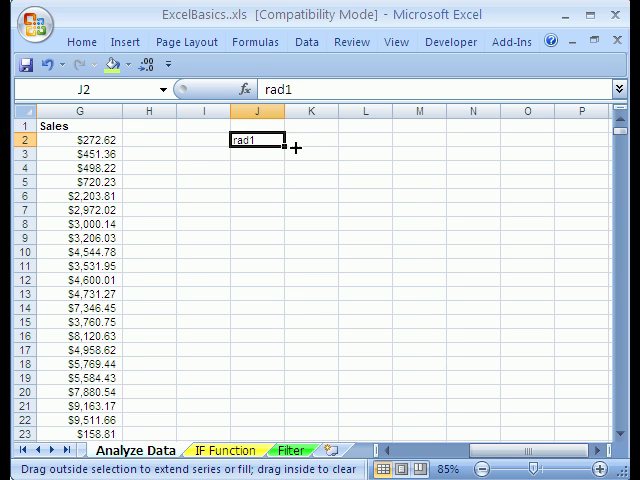
drag(290, 140, 420, 140)
text(1)
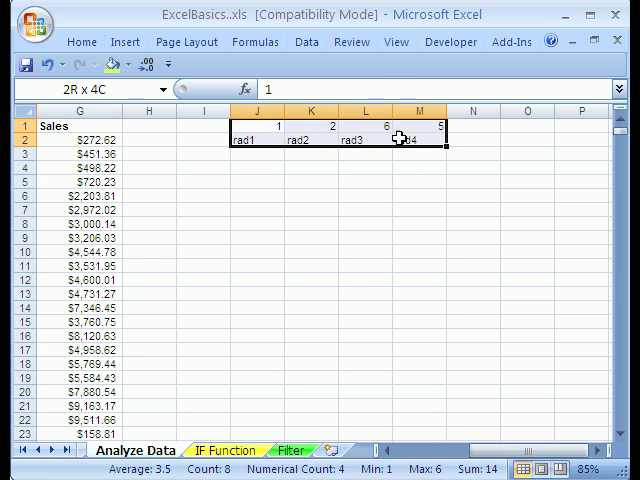
click(306, 42)
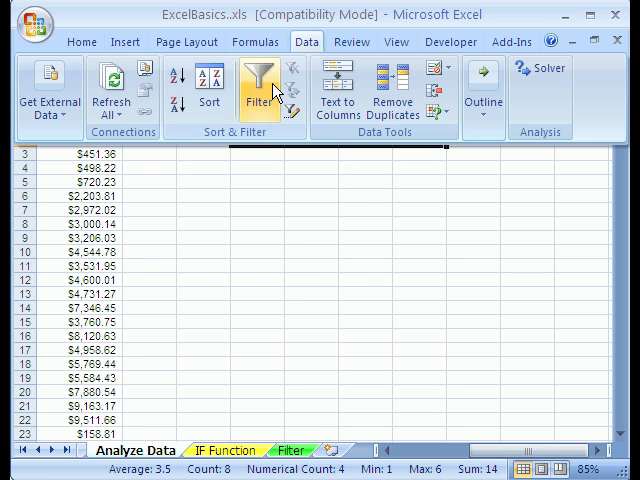
mouse_move(208, 95)
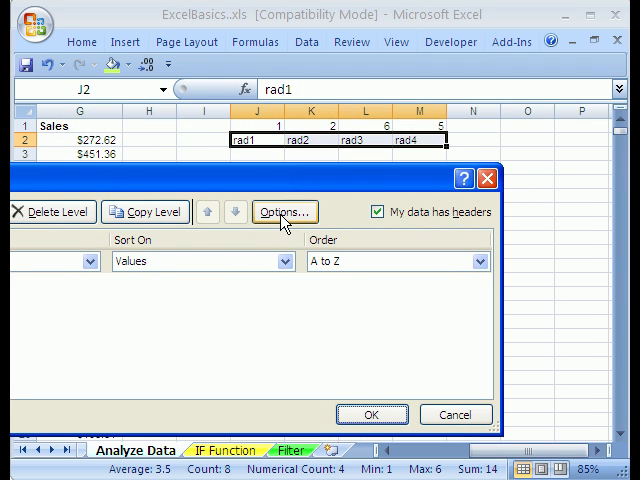
Sort J1:M2 left to right by Row 1, largest to smallest (6, 5, 2, 1).
click(284, 211)
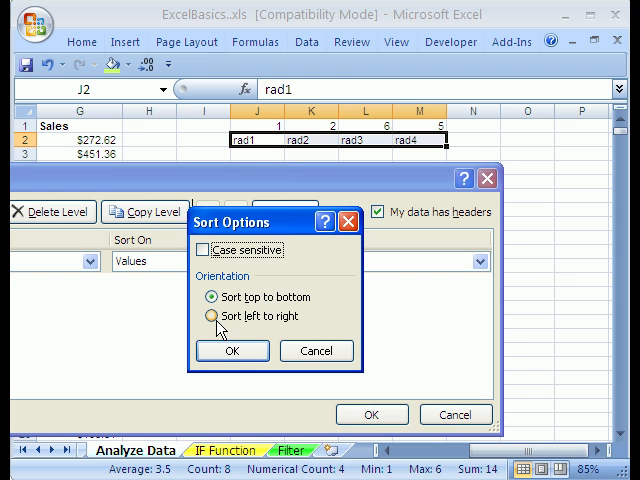
click(210, 316)
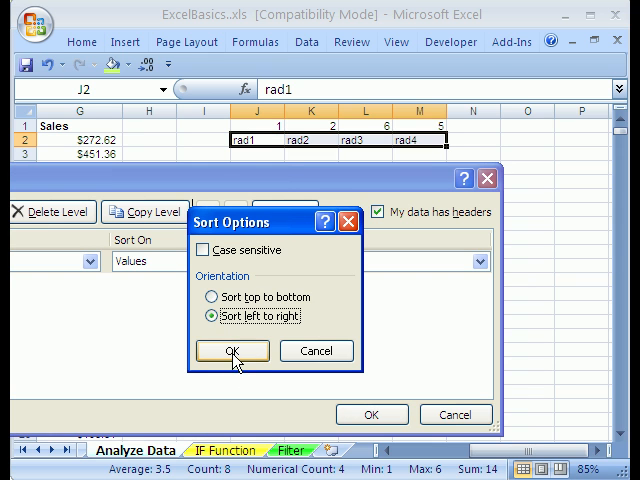
click(231, 350)
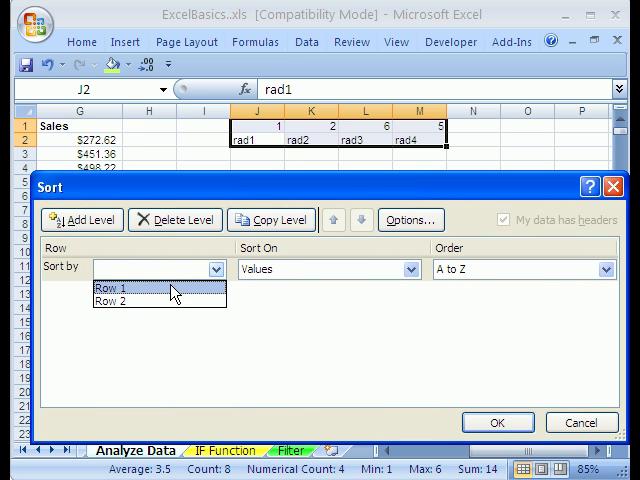
click(130, 290)
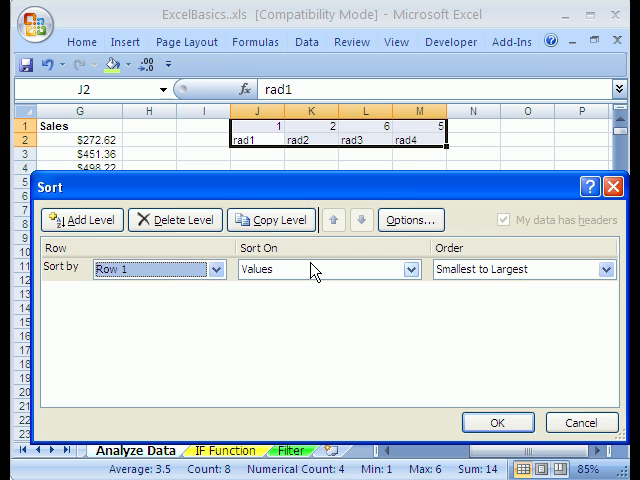
mouse_move(218, 318)
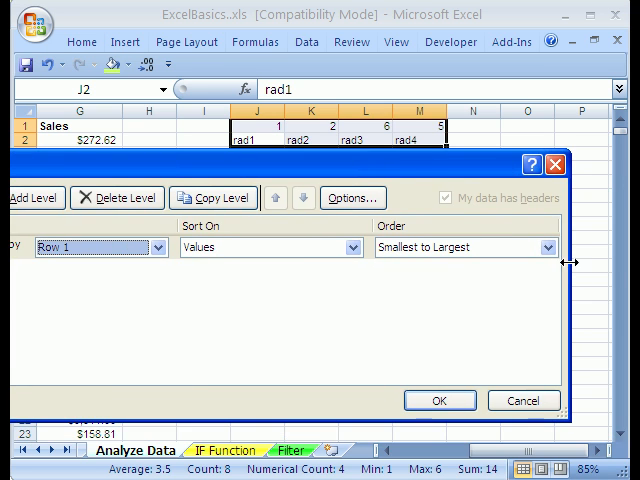
click(463, 247)
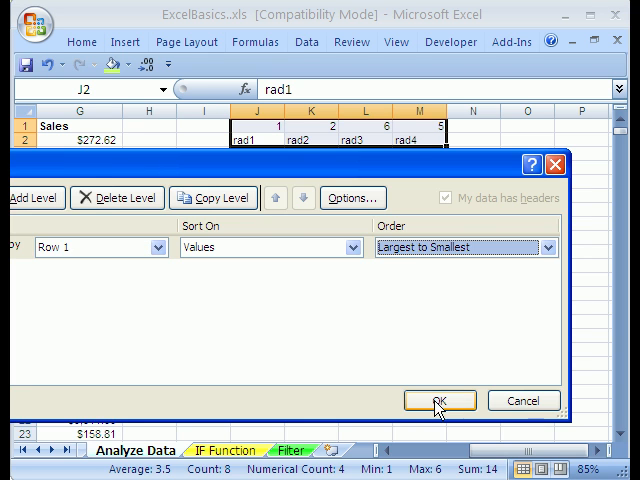
click(438, 400)
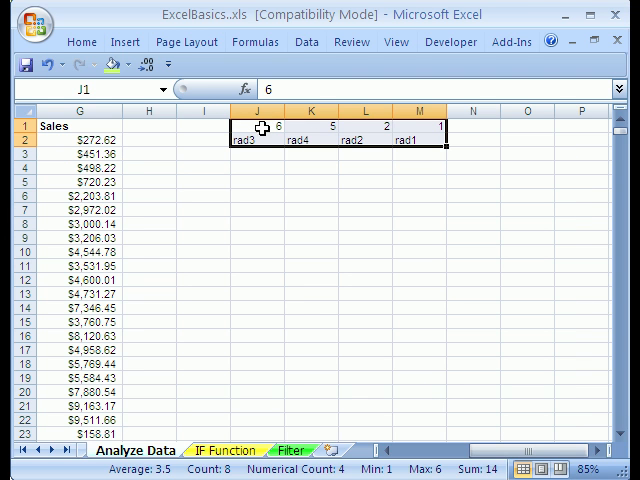
mouse_move(464, 437)
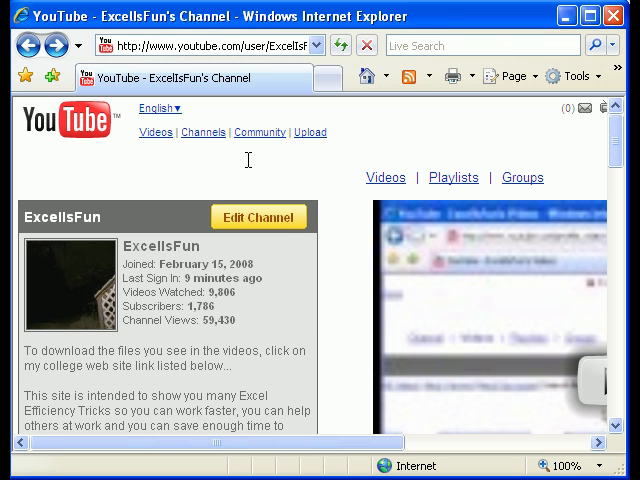
mouse_move(135, 194)
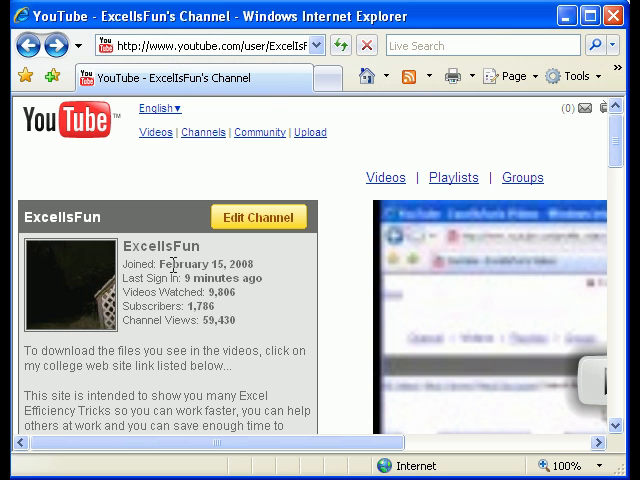
Follow the college website link and scroll to the Excel Basics and Magic Tricks download list.
scroll(down, 3)
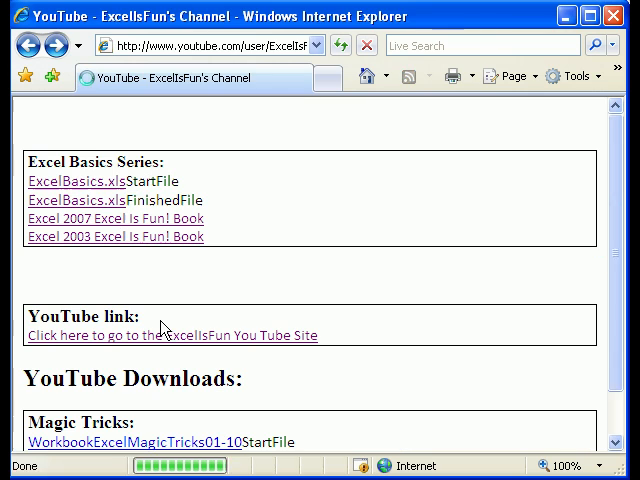
click(75, 181)
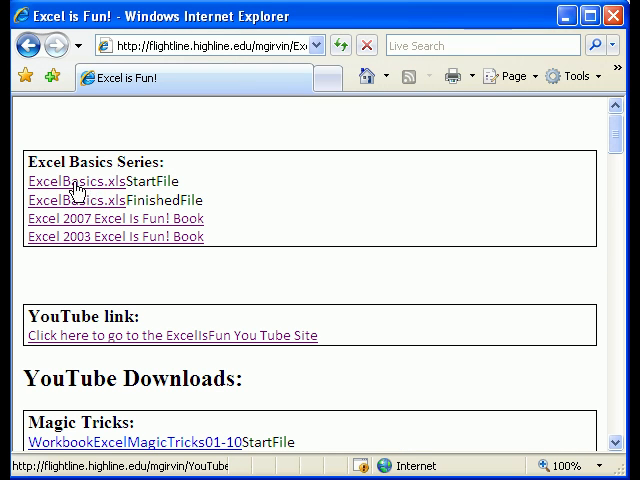
mouse_move(102, 241)
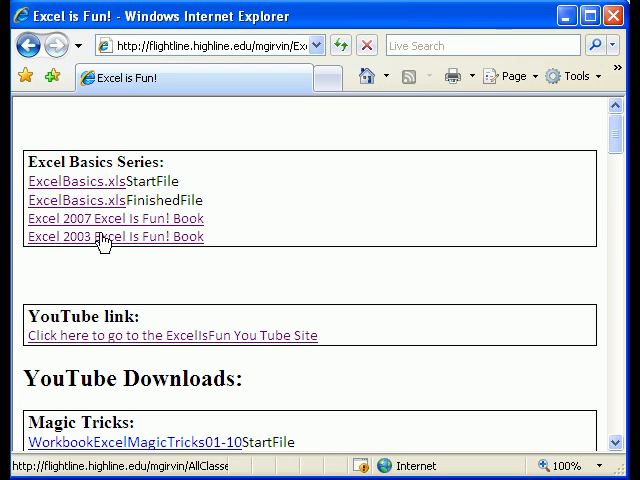
mouse_move(112, 247)
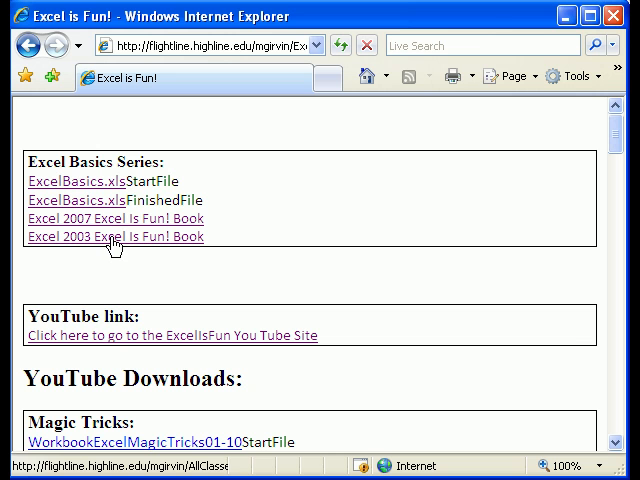
scroll(down, 3)
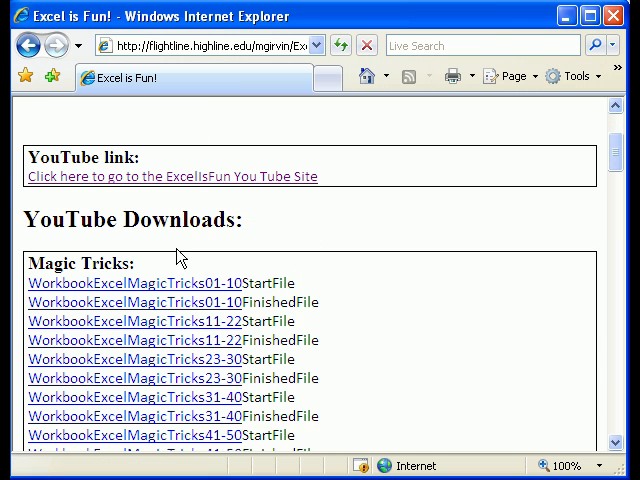
scroll(down, 3)
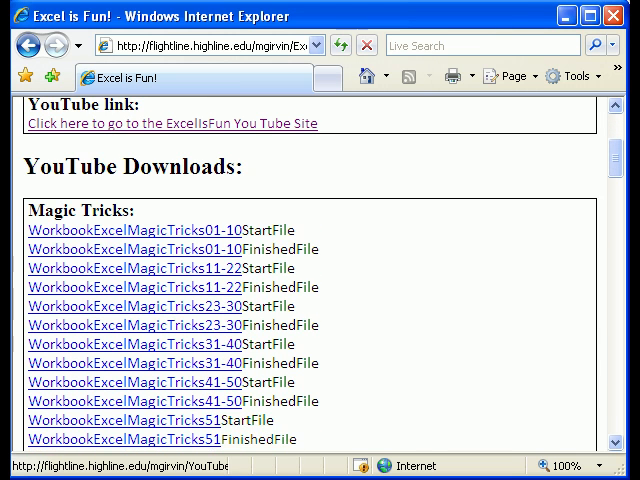